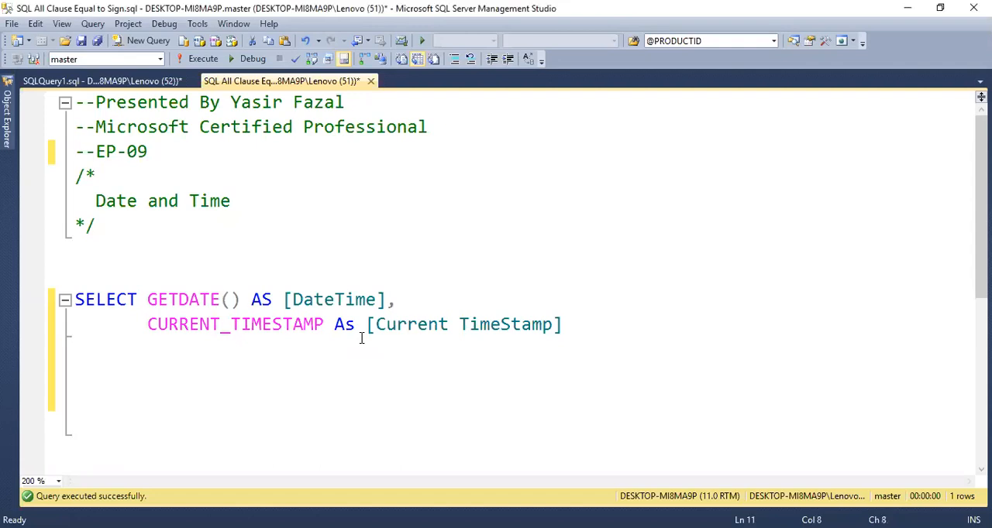
- Check the date query results, then comment the GETDATE() [DateTime] line with '-- T-SQL'
{"action": "left_click", "coordinate": [202, 59]}
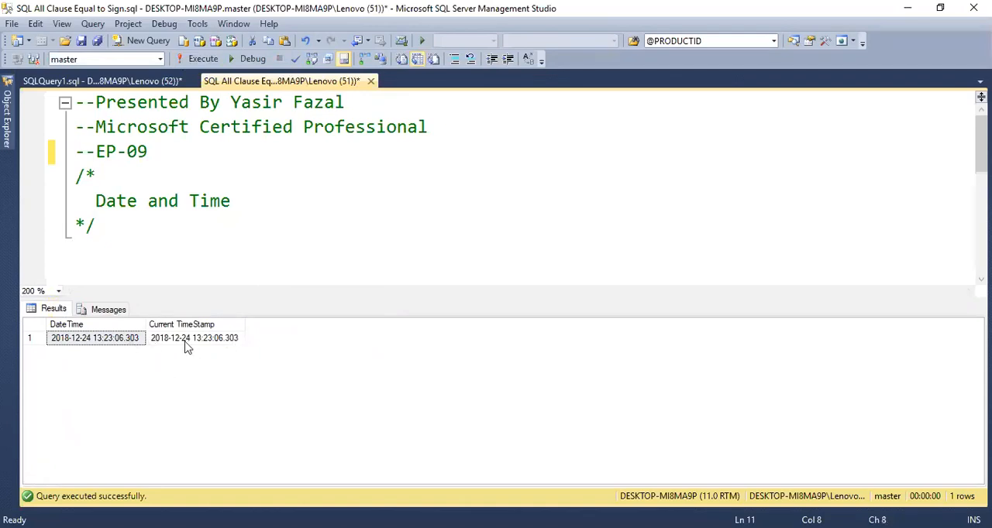
{"action": "left_click", "coordinate": [95, 338]}
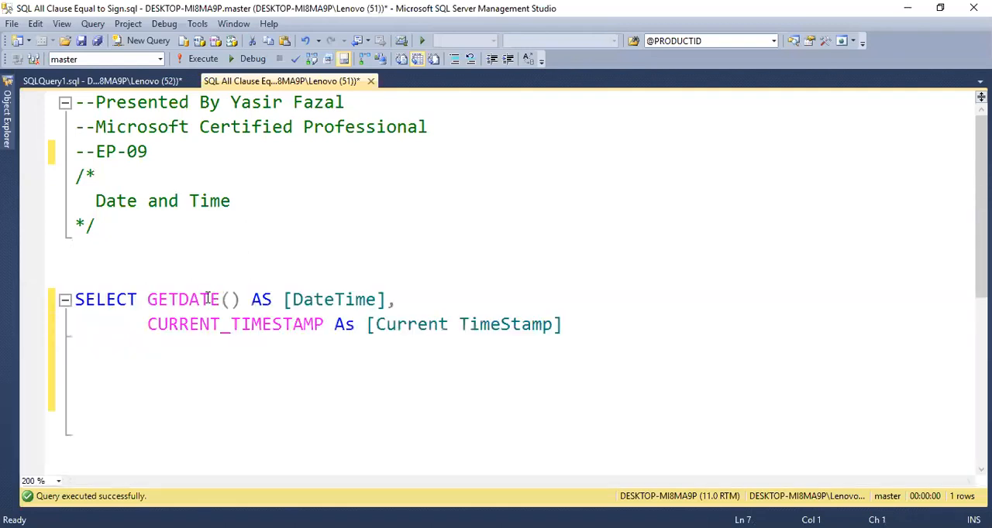
{"action": "mouse_move", "coordinate": [234, 324]}
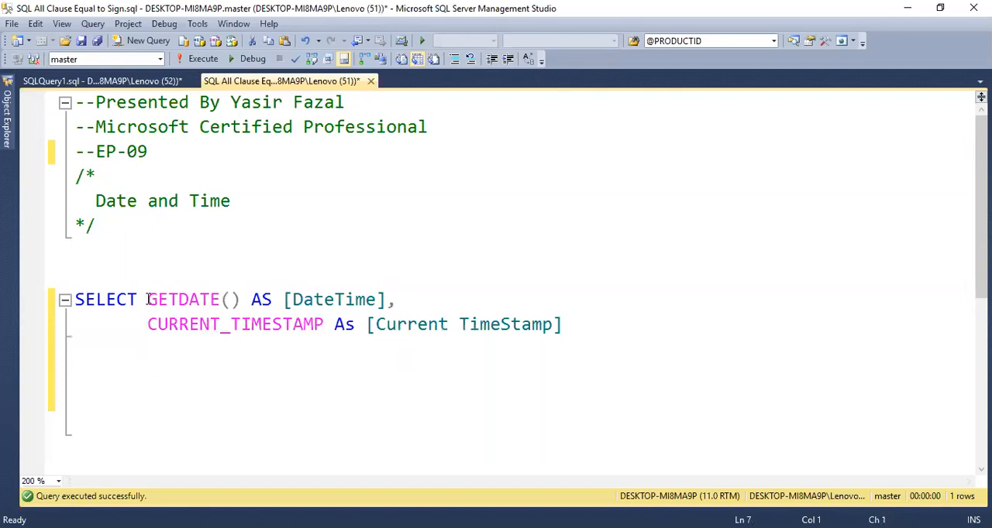
{"action": "mouse_move", "coordinate": [182, 300]}
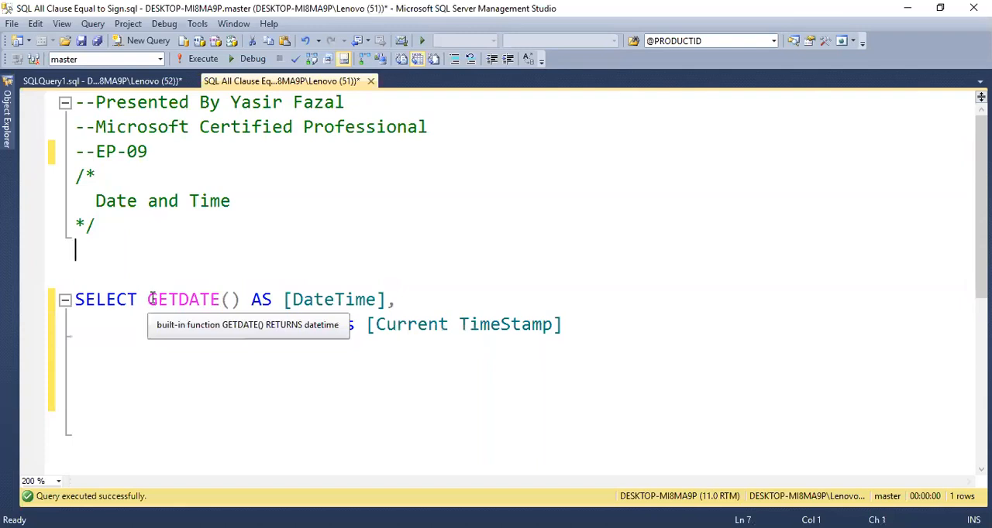
{"action": "mouse_move", "coordinate": [256, 305]}
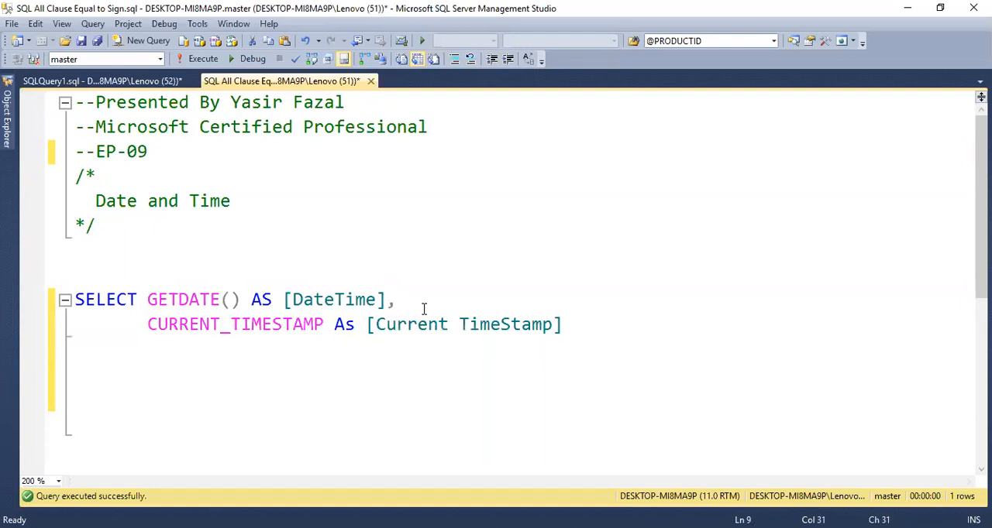
{"action": "type", "text": "--"}
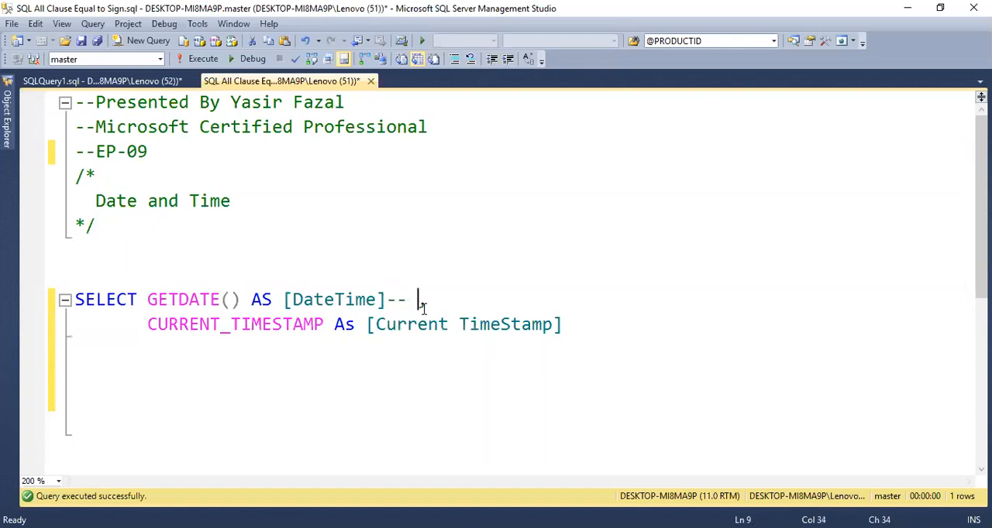
{"action": "type", "text": "T-SQL"}
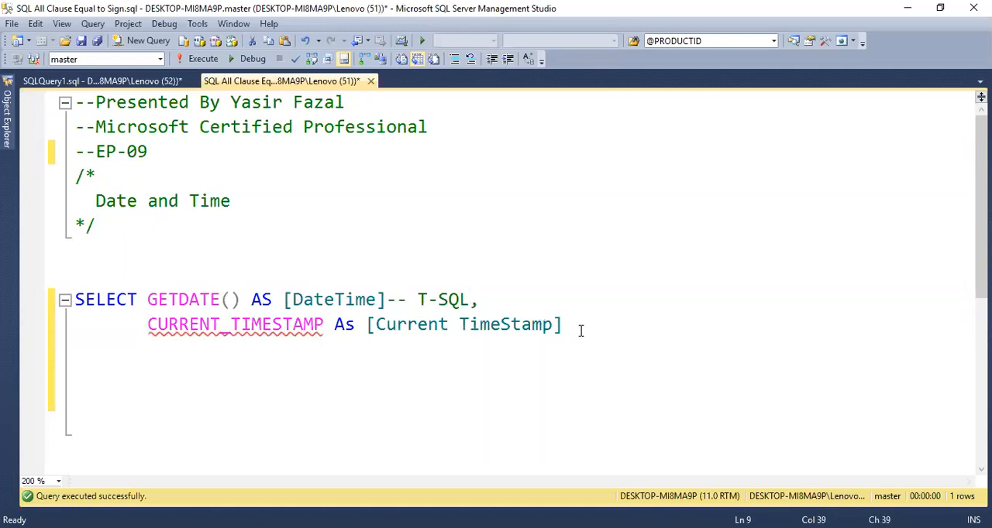
- Add the comment '-- SQL ANSI' at the end of the CURRENT_TIMESTAMP line
{"action": "left_click", "coordinate": [573, 324]}
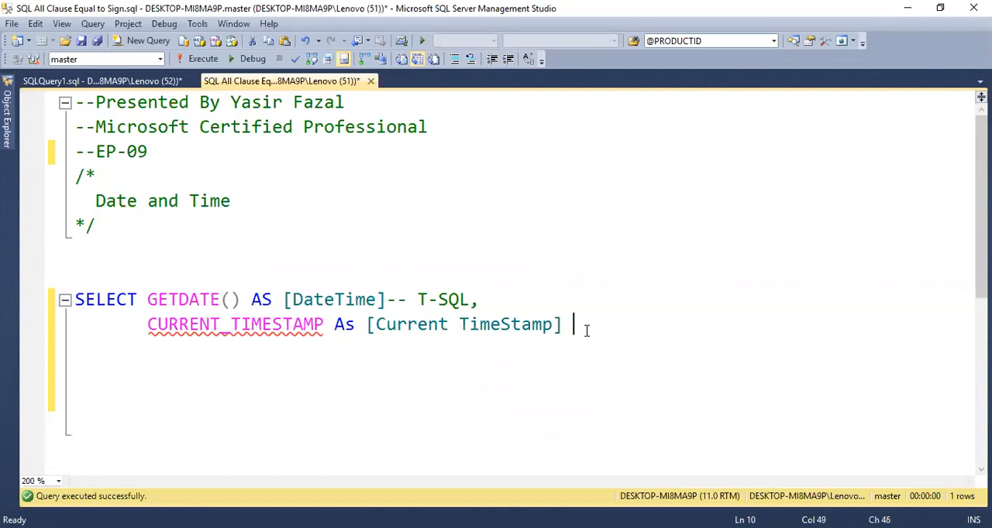
{"action": "type", "text": "--"}
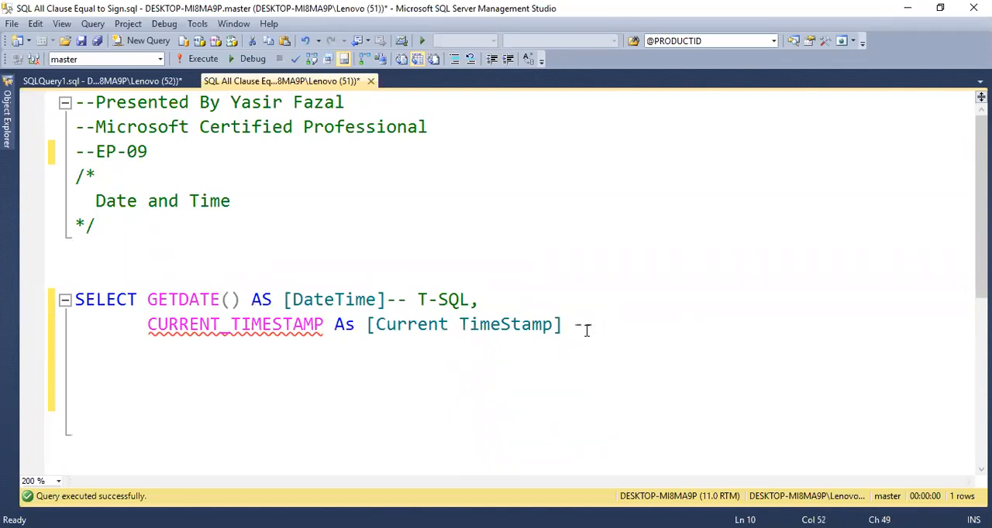
{"action": "type", "text": "Se"}
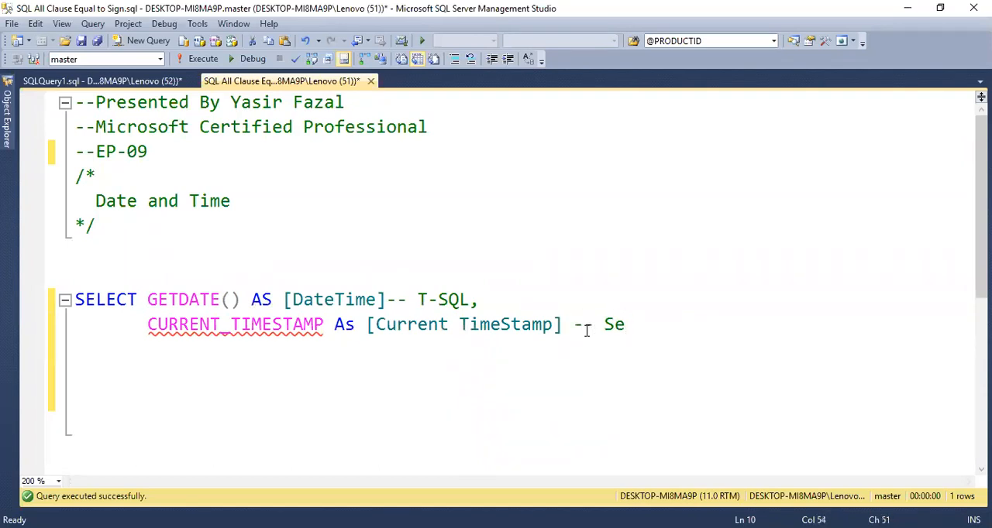
{"action": "type", "text": "SQL:"}
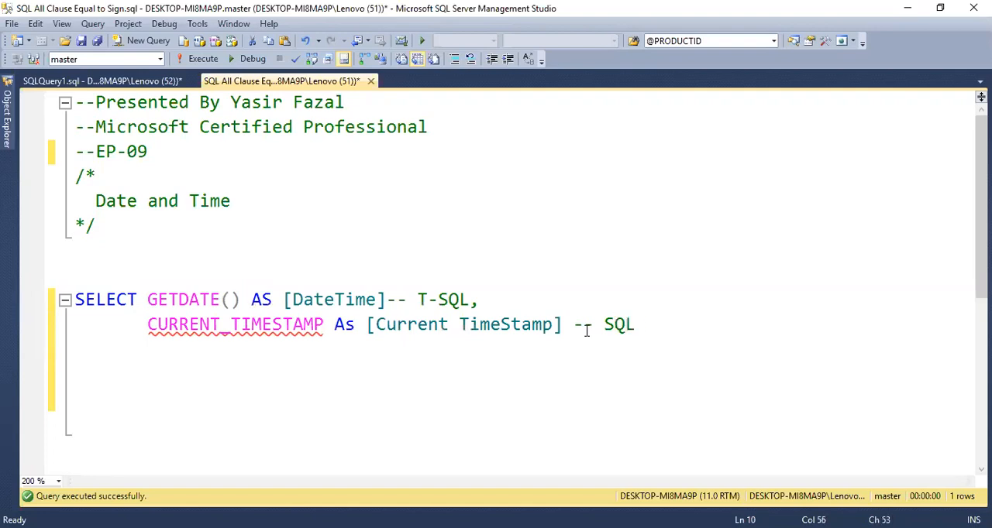
{"action": "type", "text": "An"}
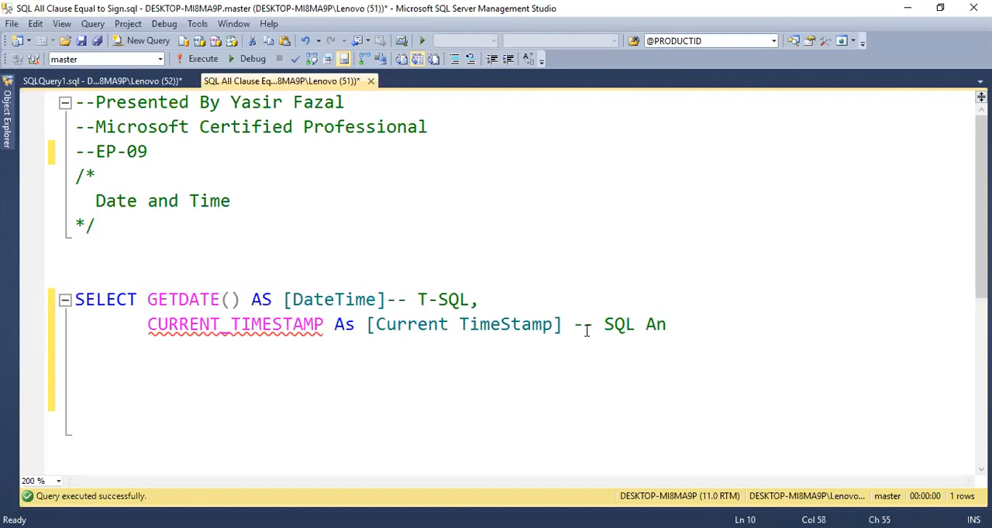
{"action": "type", "text": "SI"}
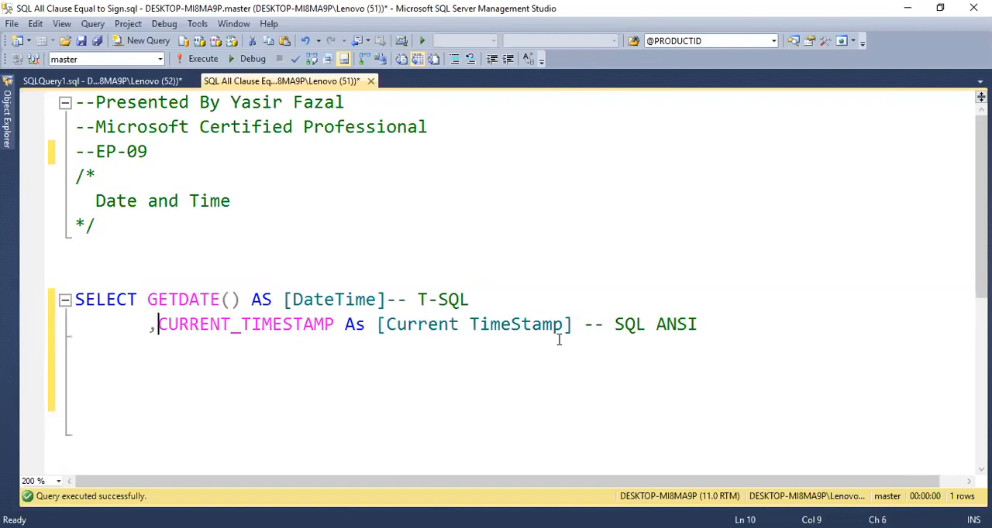
{"action": "mouse_move", "coordinate": [238, 308]}
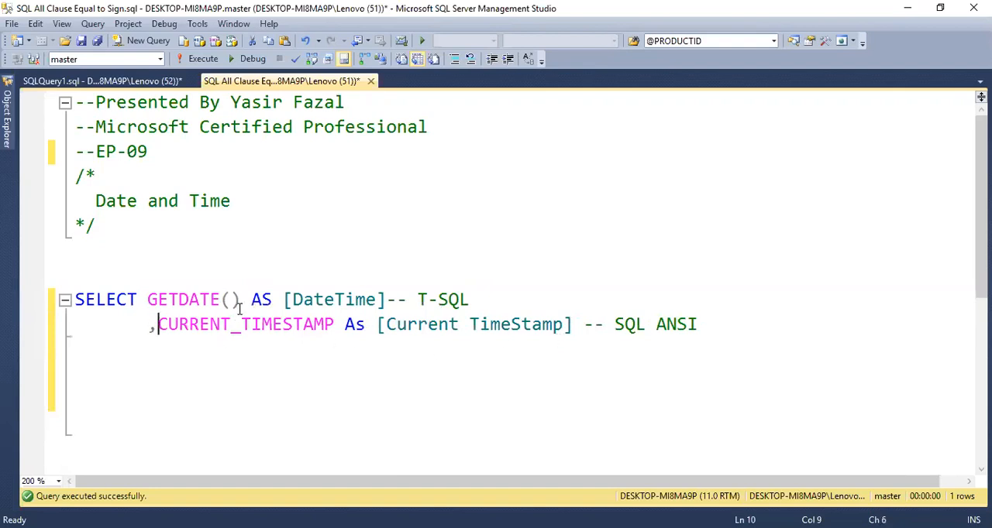
{"action": "double_click", "coordinate": [183, 300]}
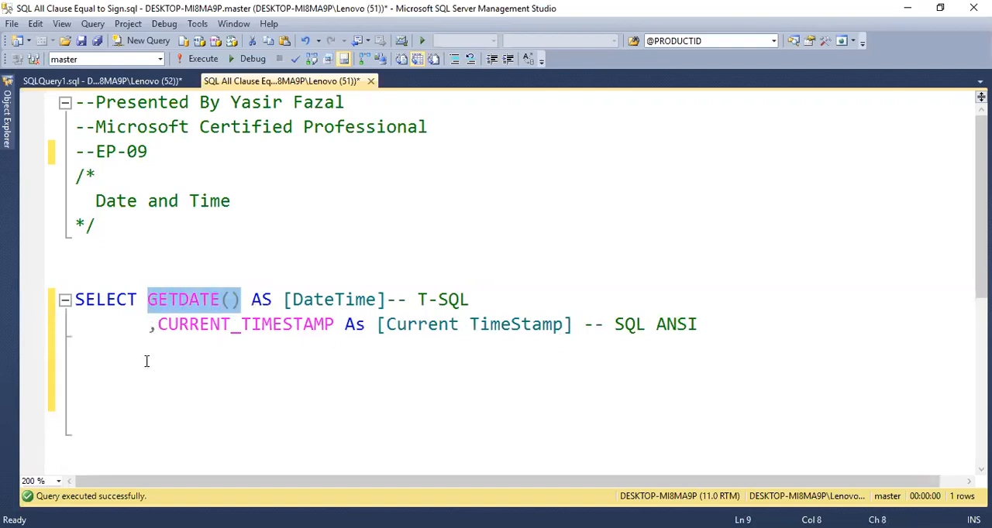
{"action": "mouse_move", "coordinate": [193, 324]}
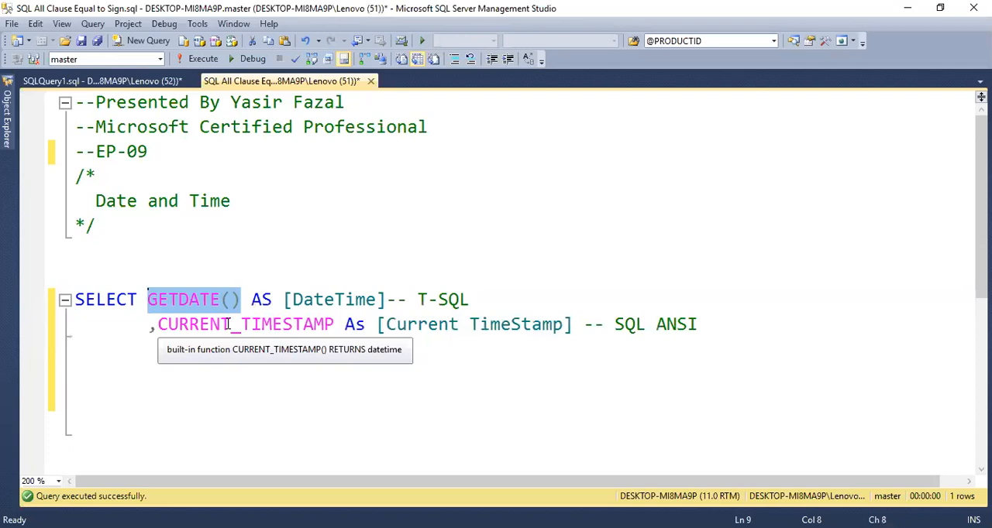
{"action": "mouse_move", "coordinate": [645, 330]}
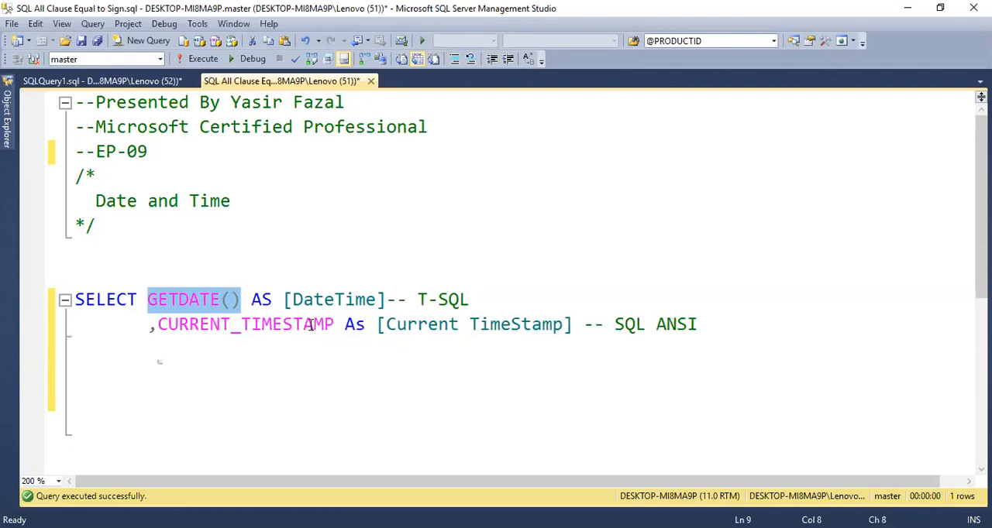
{"action": "double_click", "coordinate": [245, 323]}
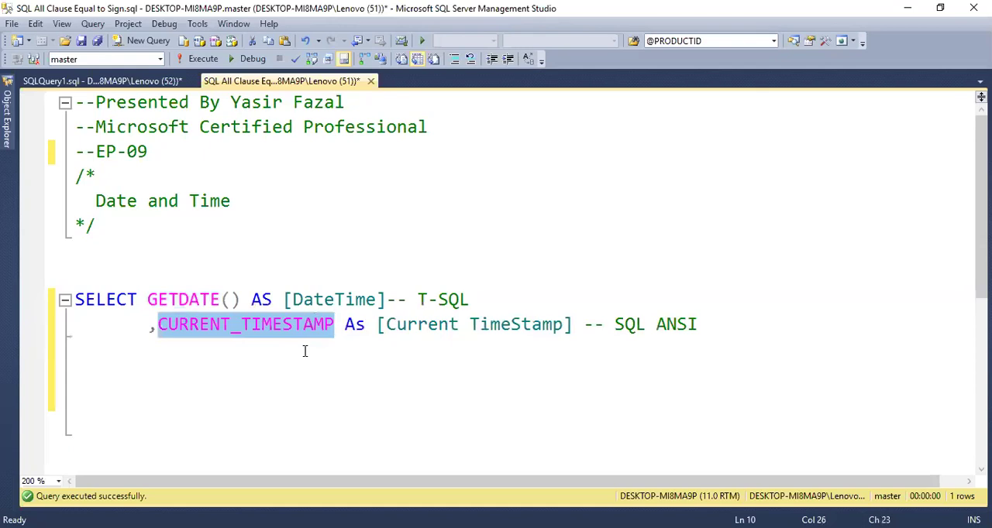
{"action": "mouse_move", "coordinate": [538, 503]}
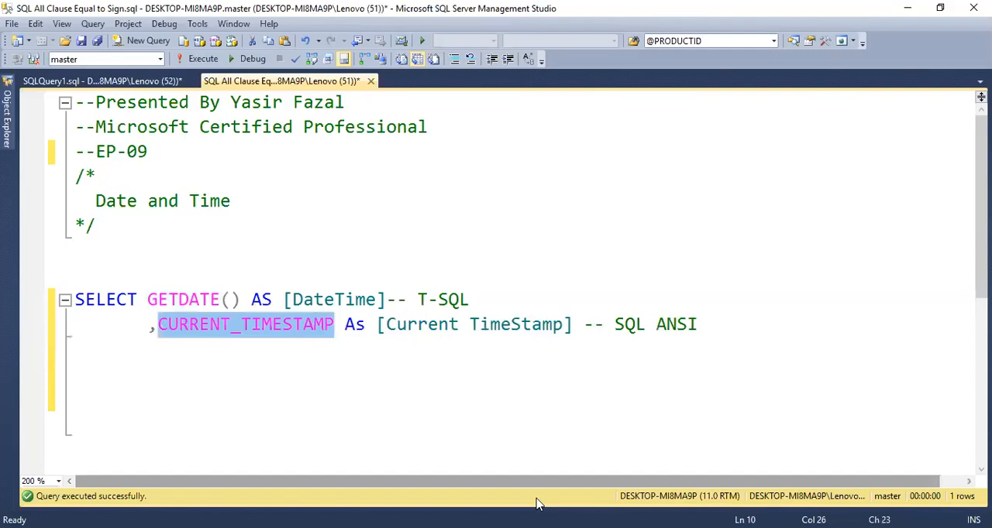